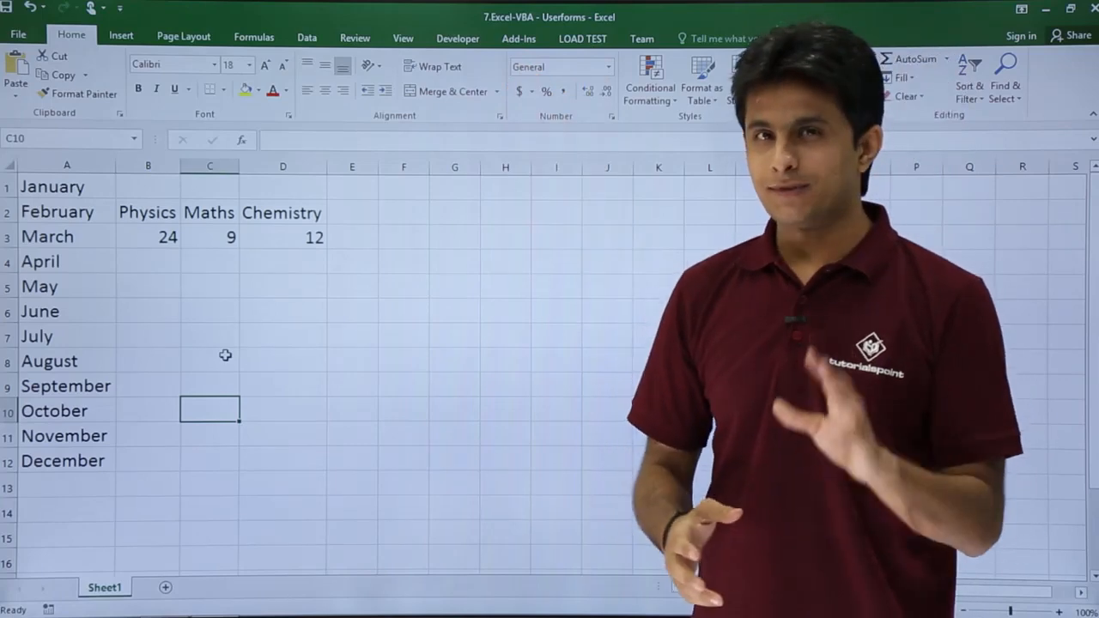
# Open the Visual Basic Editor from Excel with the blank UserForm8 in design view
pyautogui.click(457, 37)
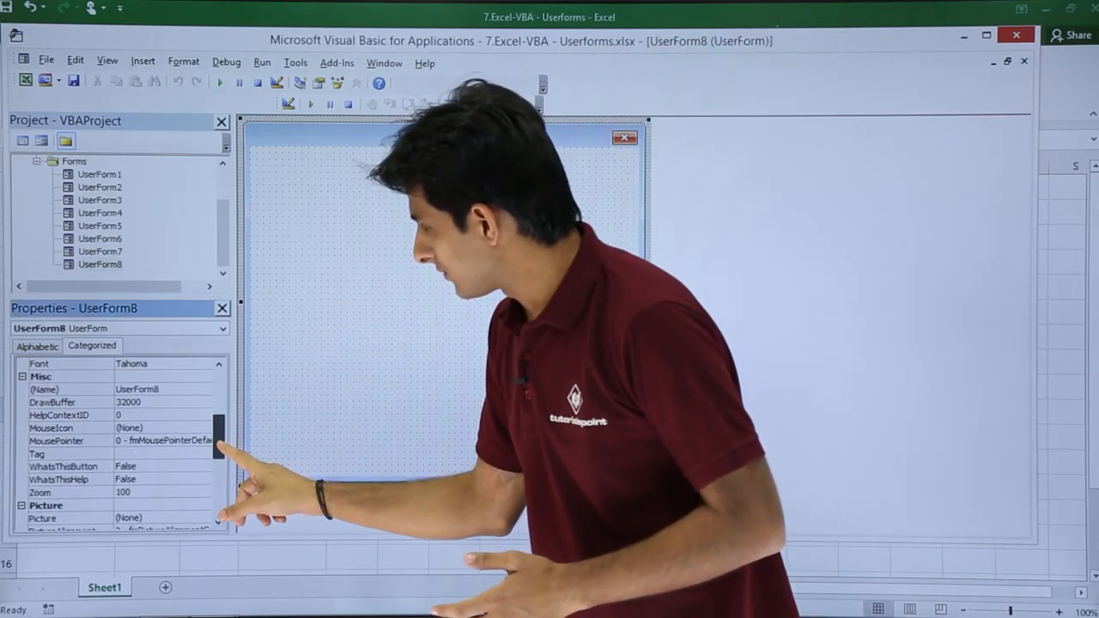
# Switch the Properties window to Categorized view and select UserForm8's Picture property
pyautogui.click(36, 346)
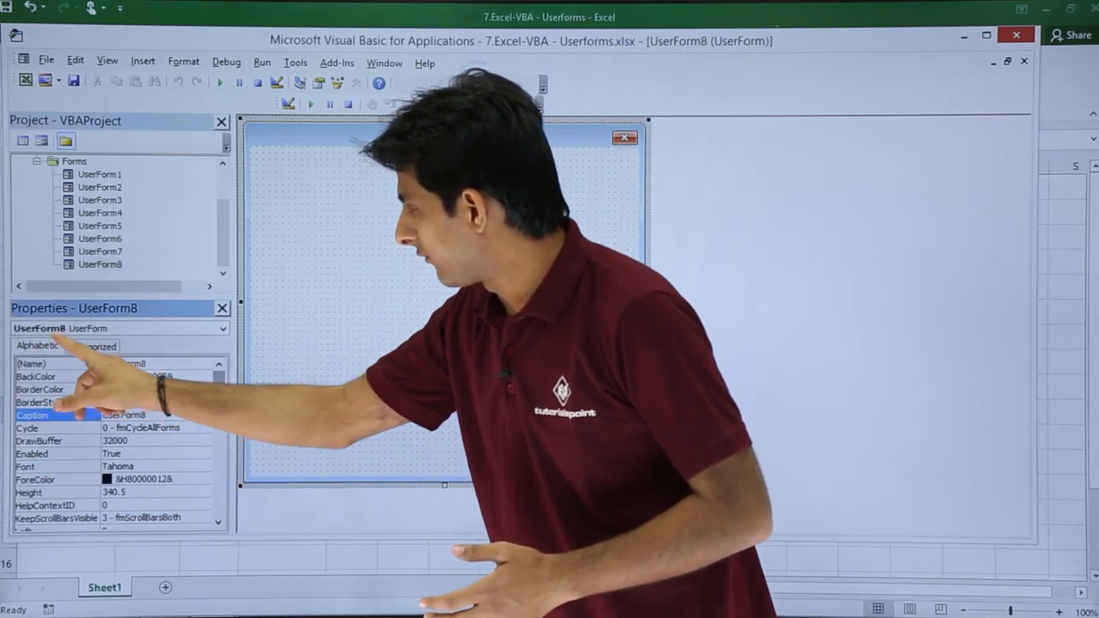
pyautogui.click(92, 345)
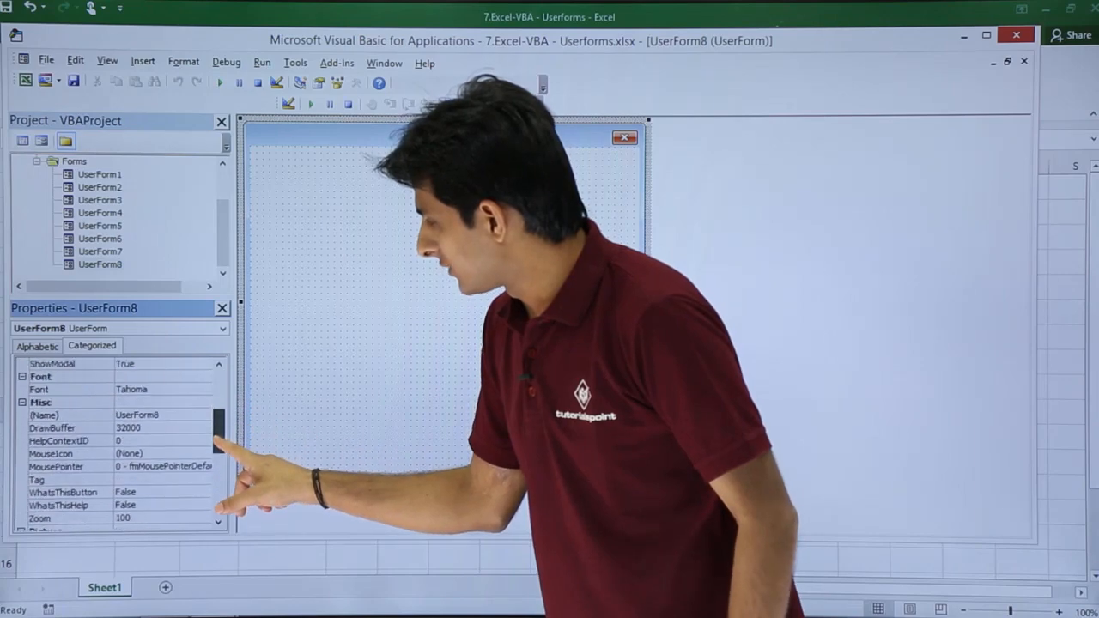
pyautogui.scroll(-3)
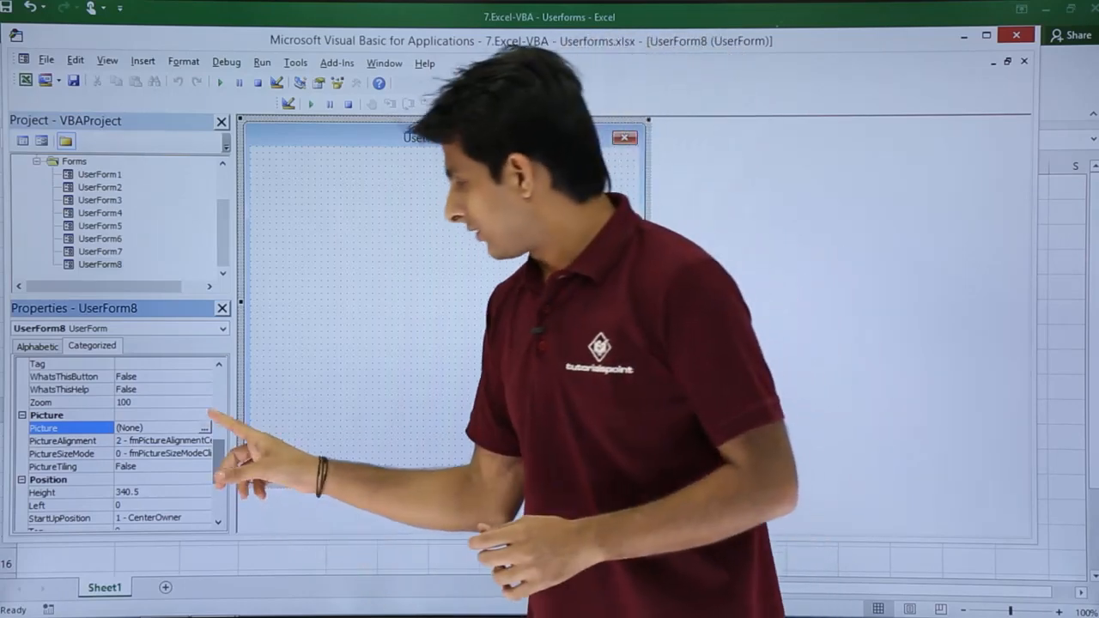
pyautogui.click(204, 428)
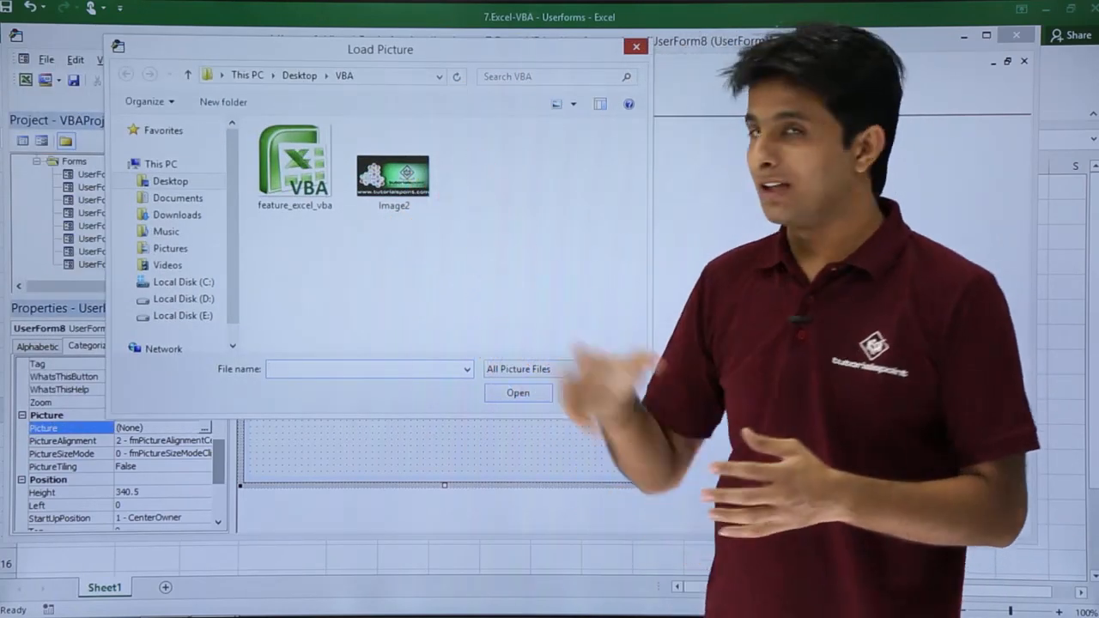
# Load the tutorialspoint banner Image2 from Desktop\VBA as UserForm8's background picture
pyautogui.click(393, 167)
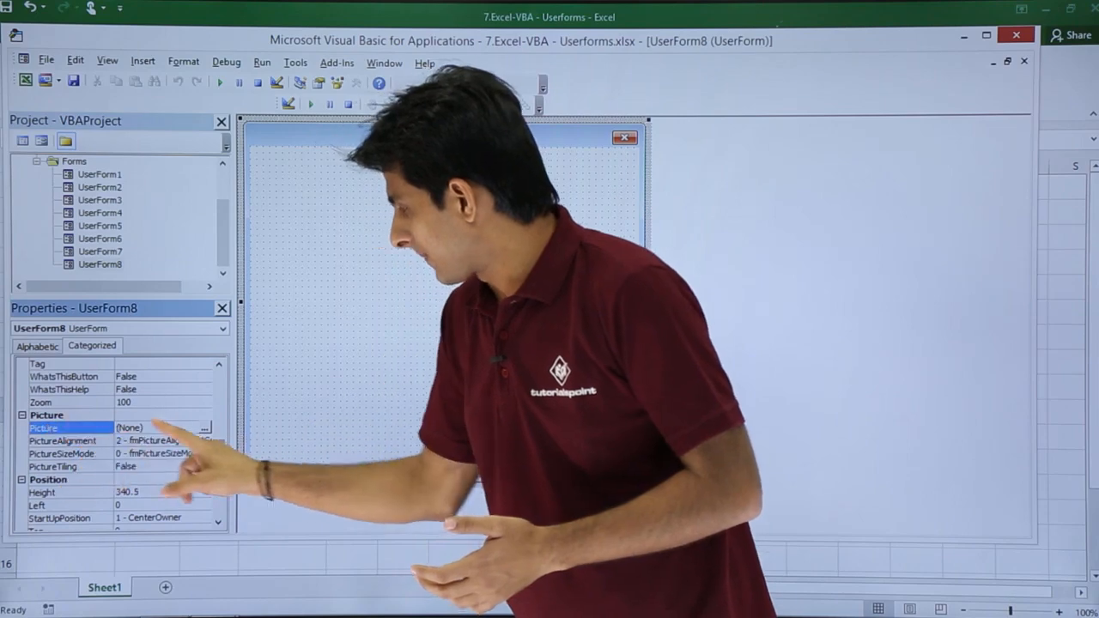
pyautogui.click(205, 427)
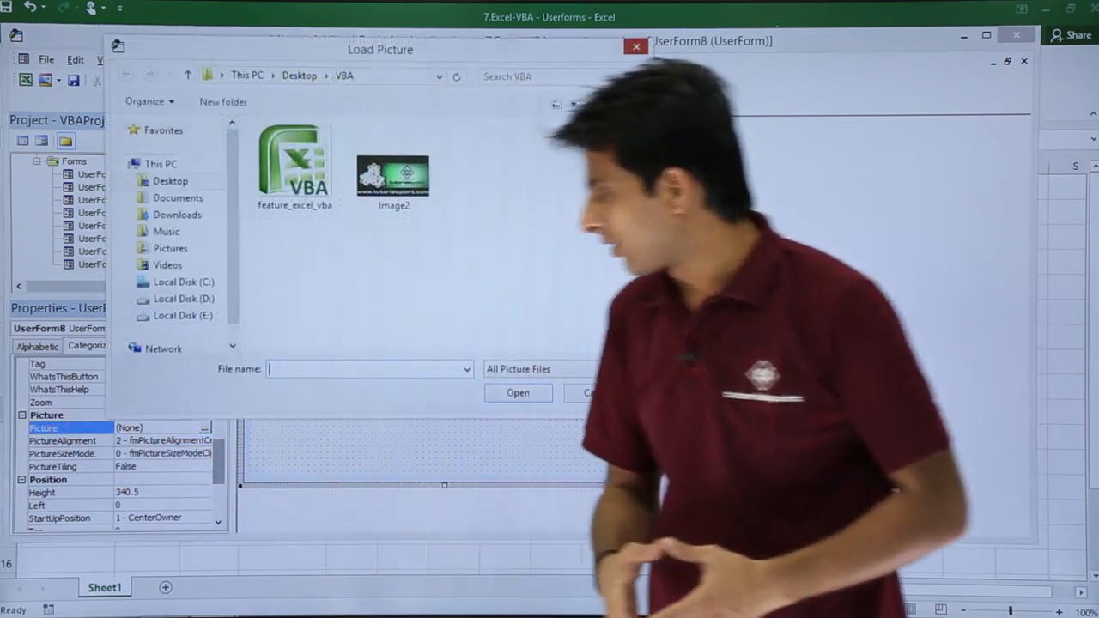
pyautogui.click(394, 163)
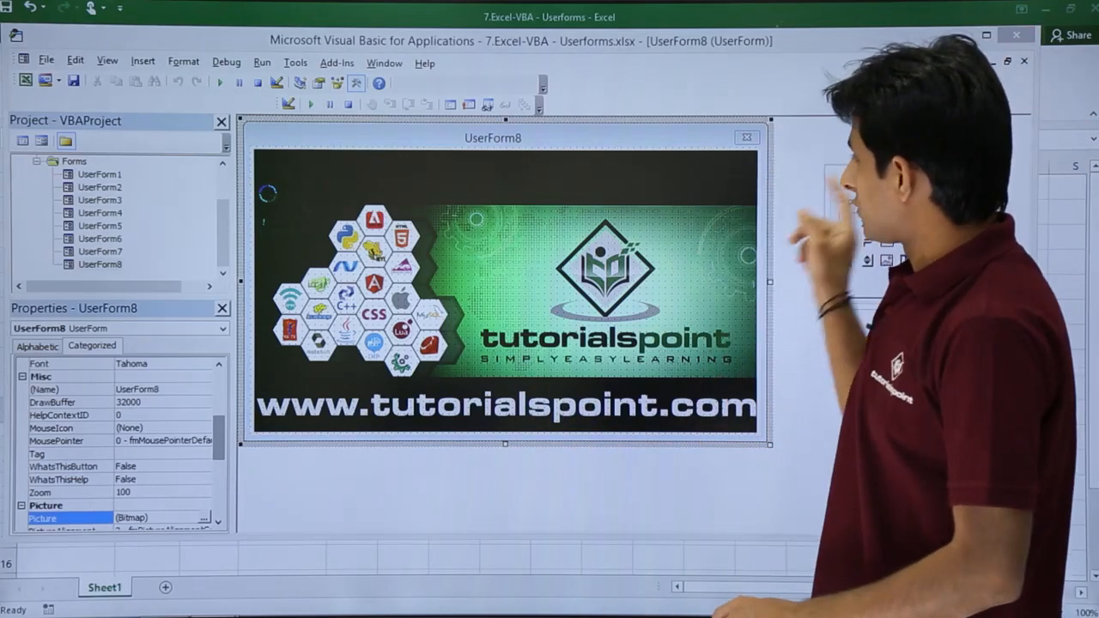
# Select UserForm8 and enlarge it so the banner sits centred with empty margins
pyautogui.click(307, 104)
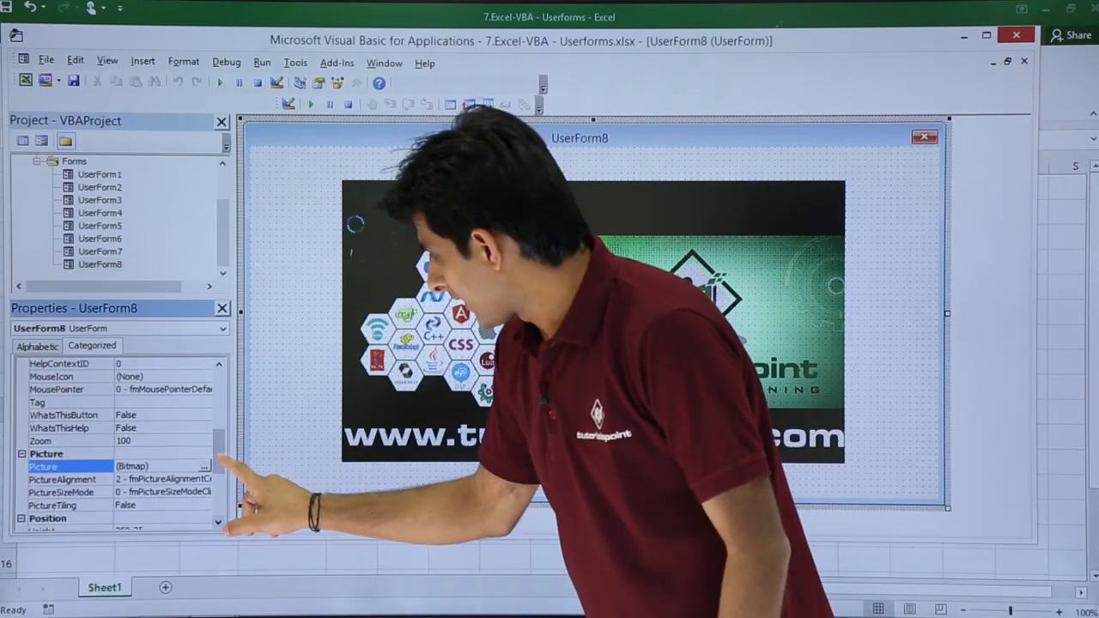
# Try other PictureAlignment options, return it to 2 - Center, and set PictureTiling to True
pyautogui.scroll(-3)
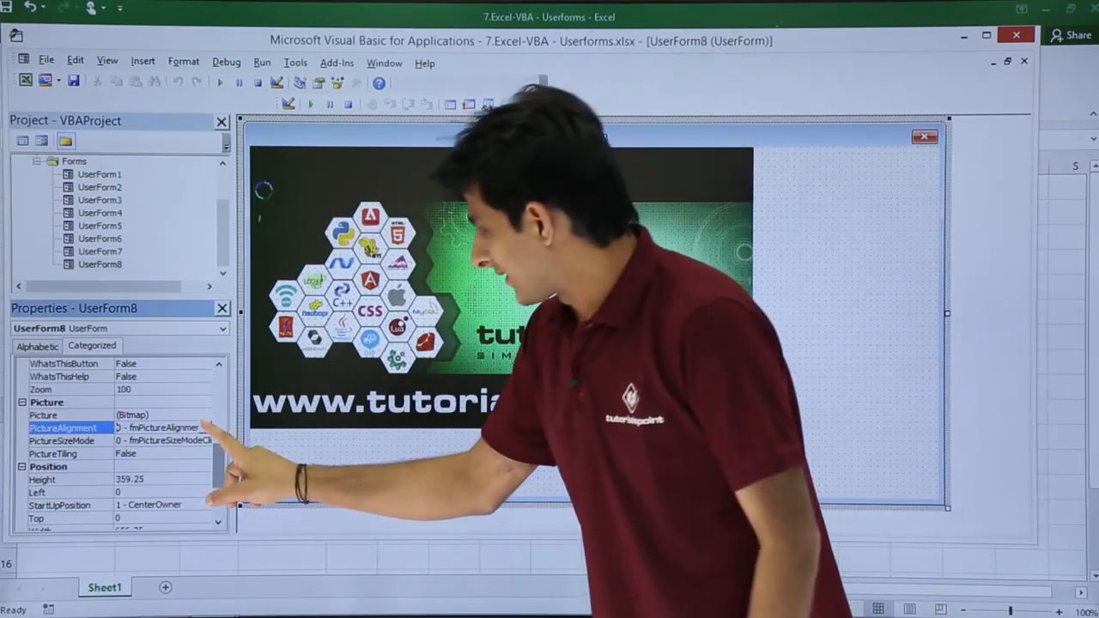
pyautogui.click(204, 428)
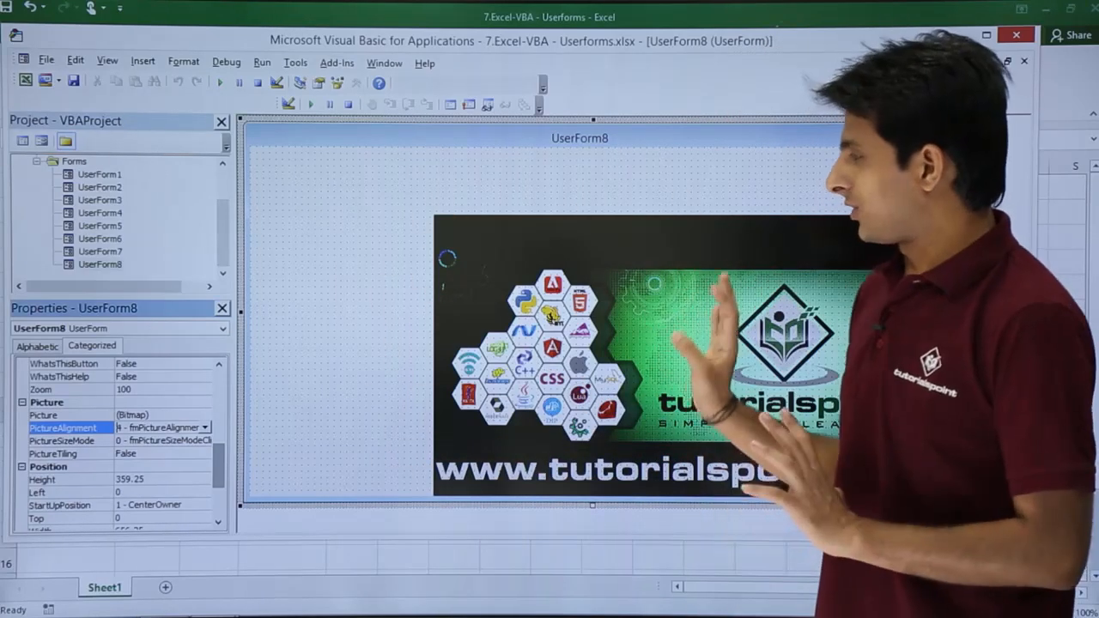
pyautogui.click(204, 427)
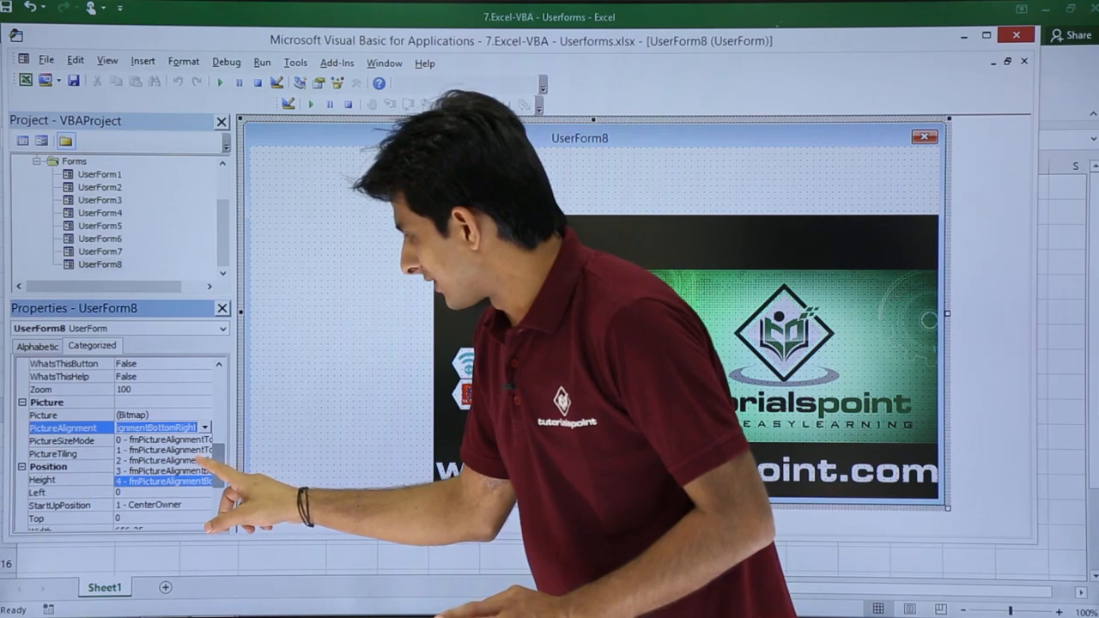
pyautogui.click(163, 460)
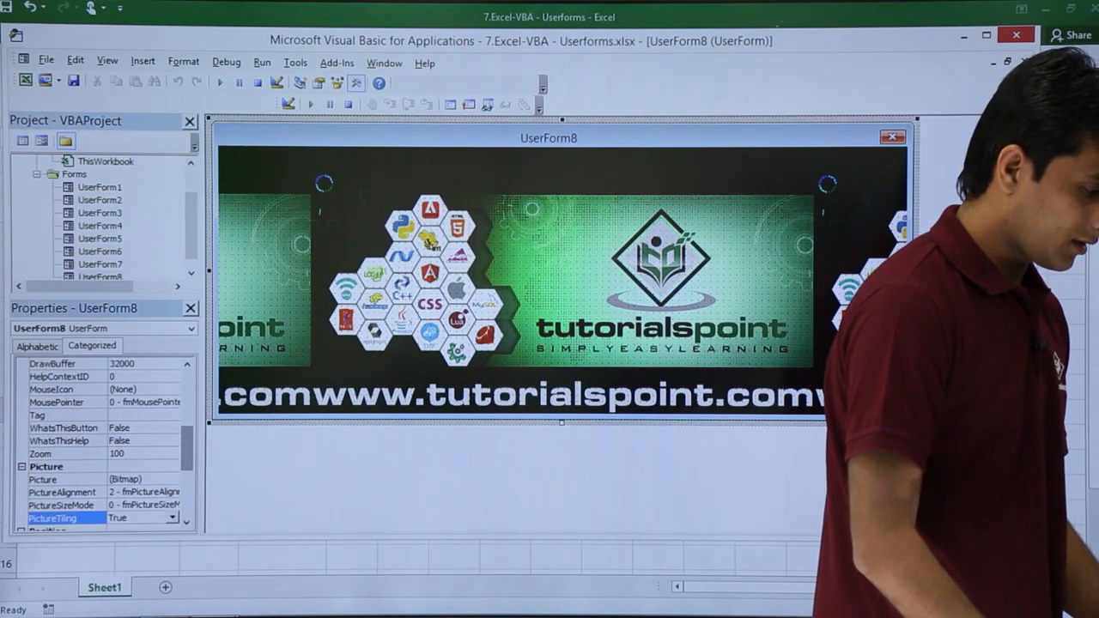
# Squeeze UserForm8 narrow and tall to watch the tiles repeat, then stretch it wide again
pyautogui.moveTo(915, 421); pyautogui.dragTo(457, 421)
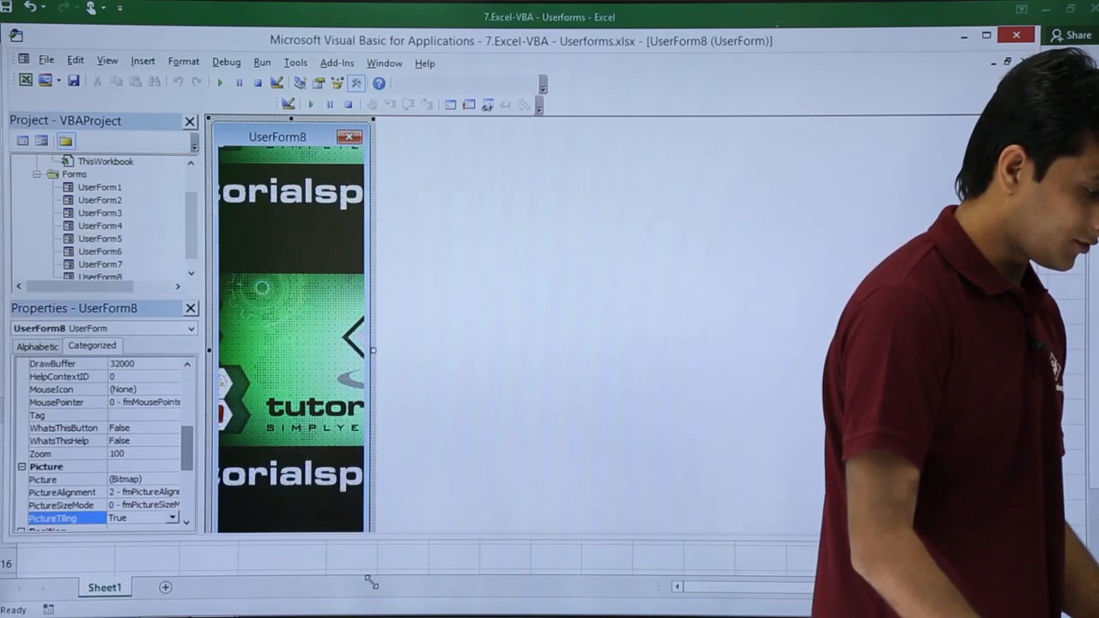
pyautogui.moveTo(374, 350); pyautogui.dragTo(840, 350)
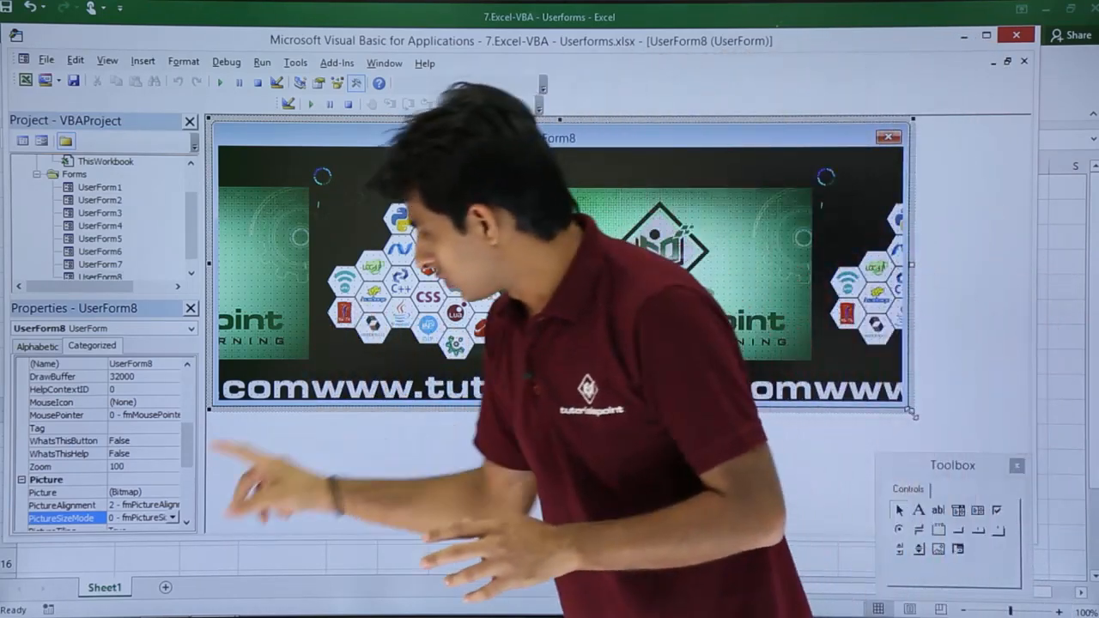
# Clear UserForm8's Picture property back to (None), leaving the form blank
pyautogui.click(173, 492)
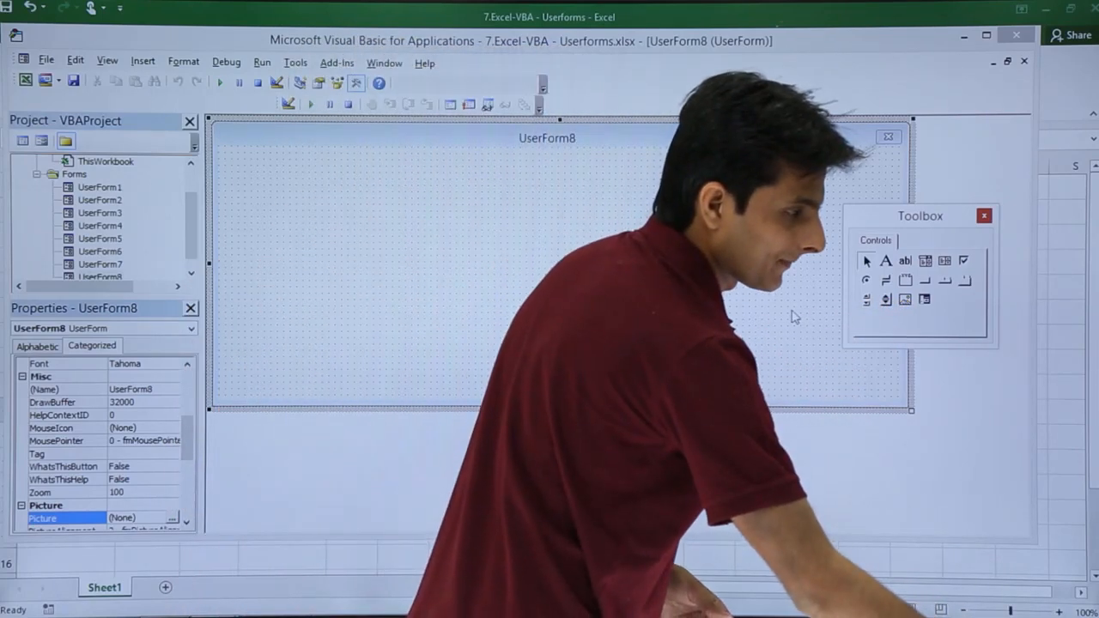
pyautogui.moveTo(905, 299)
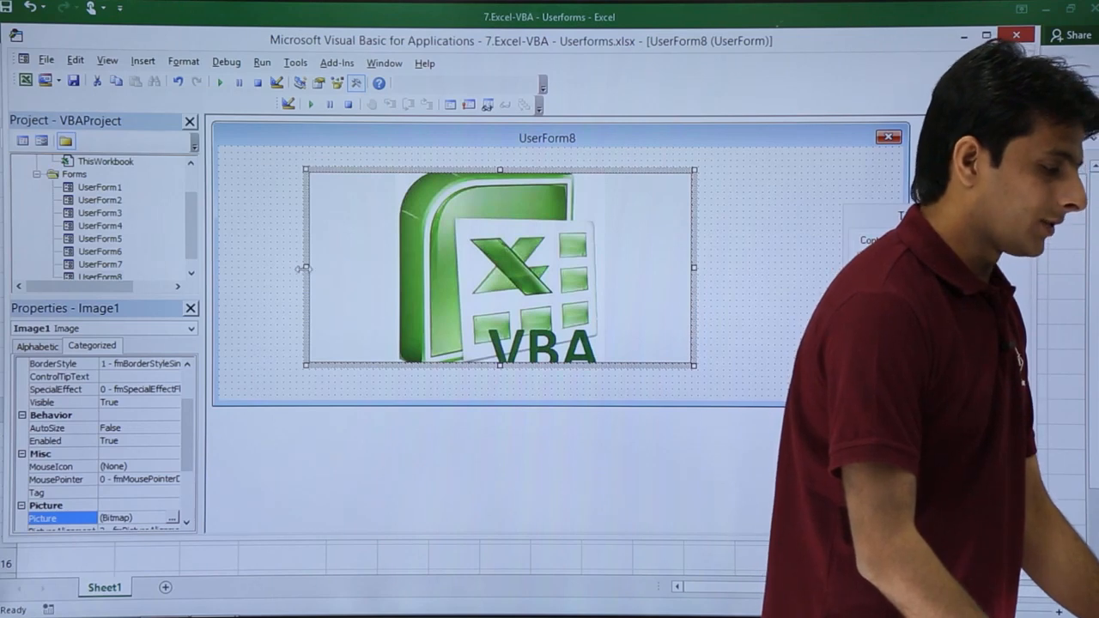
# Drag the Image control showing the Excel VBA logo toward the right of UserForm8
pyautogui.moveTo(498, 266); pyautogui.dragTo(729, 249)
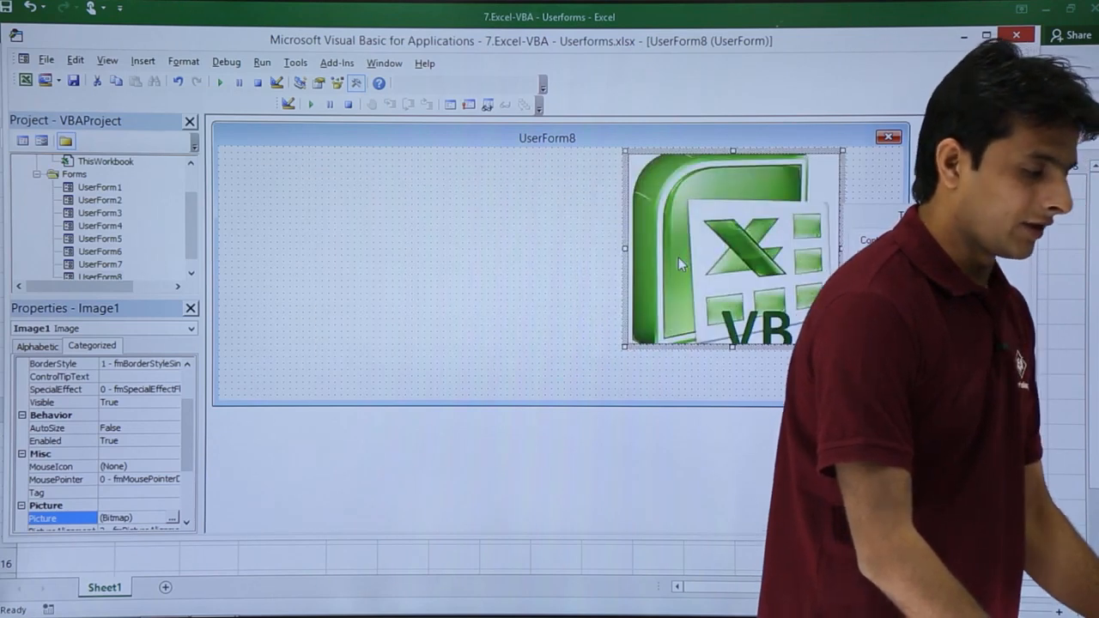